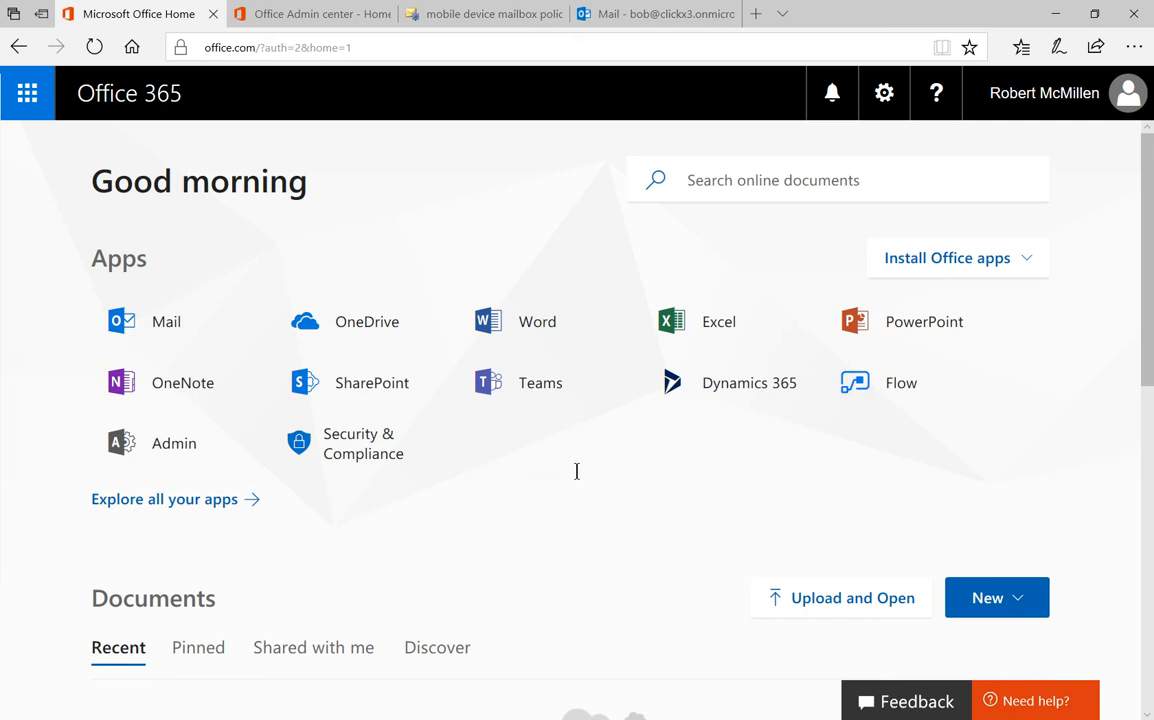
mouse_move(256, 500)
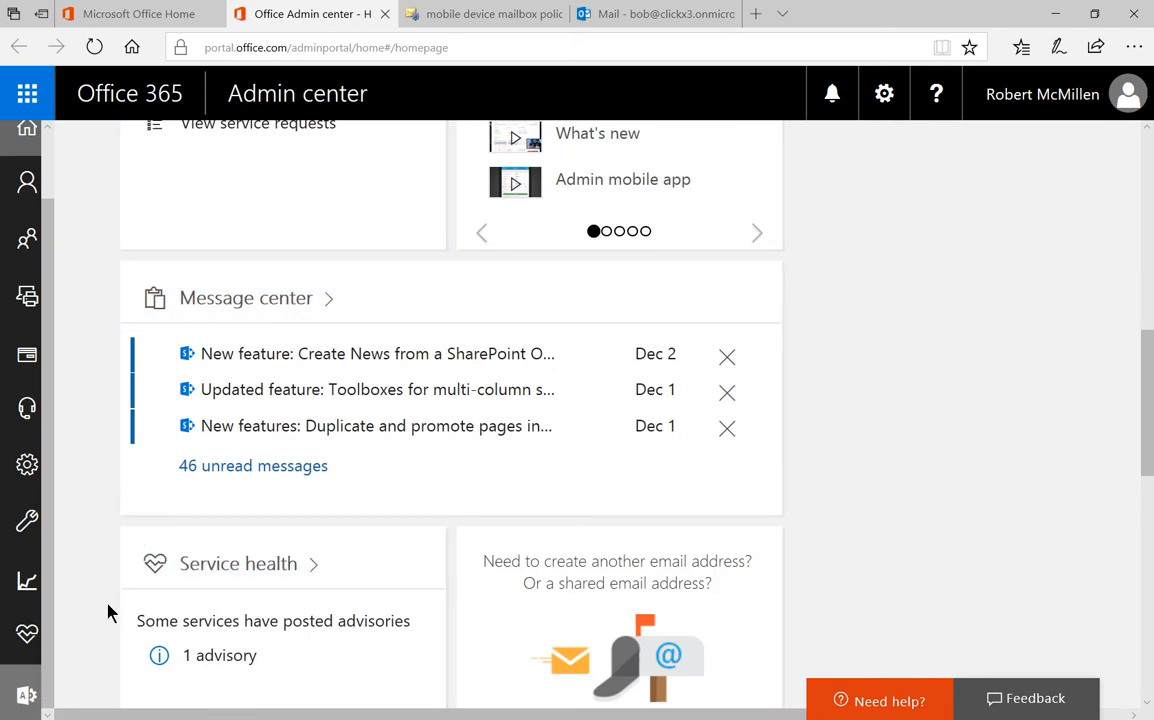
Go to the Admin app from the Office 365 home page
click(26, 696)
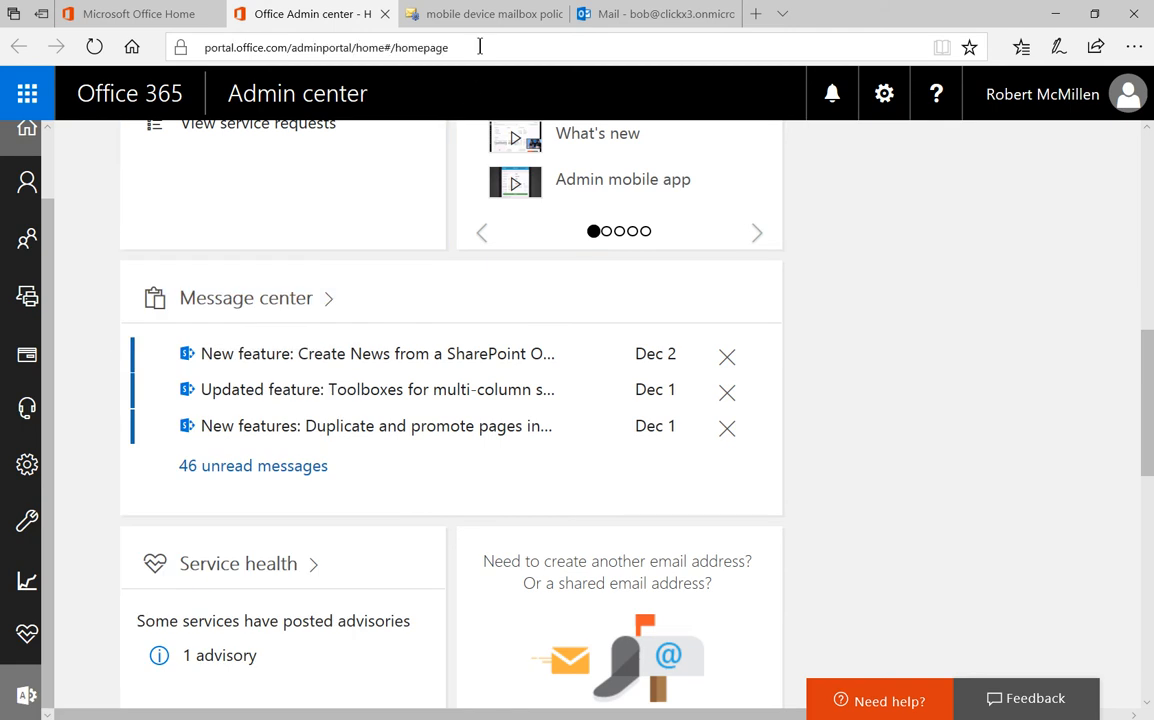
Select the Custom (default) policy under mobile device mailbox policies and edit it
click(484, 14)
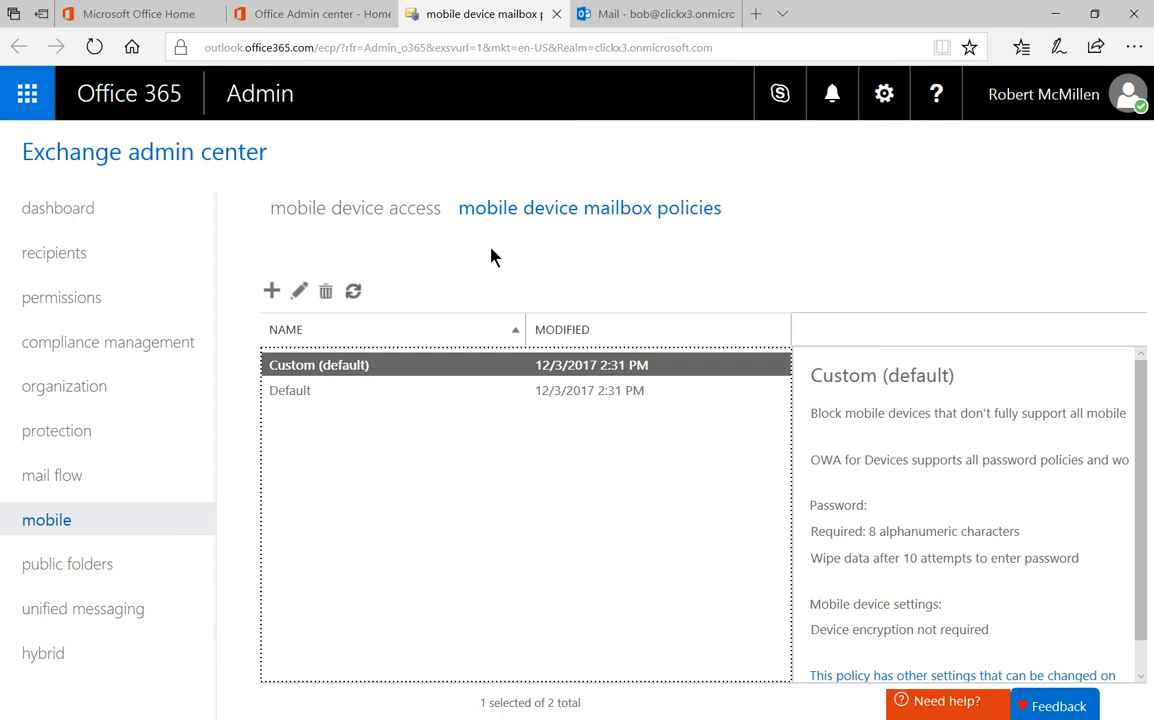
mouse_move(476, 376)
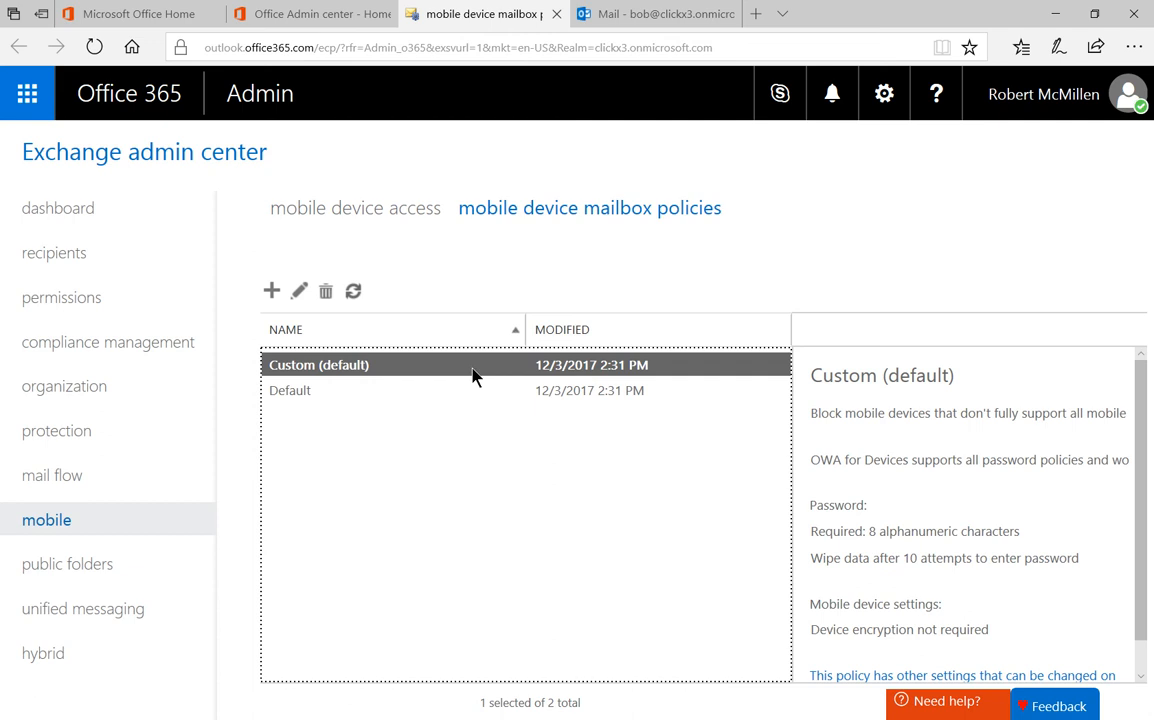
click(290, 390)
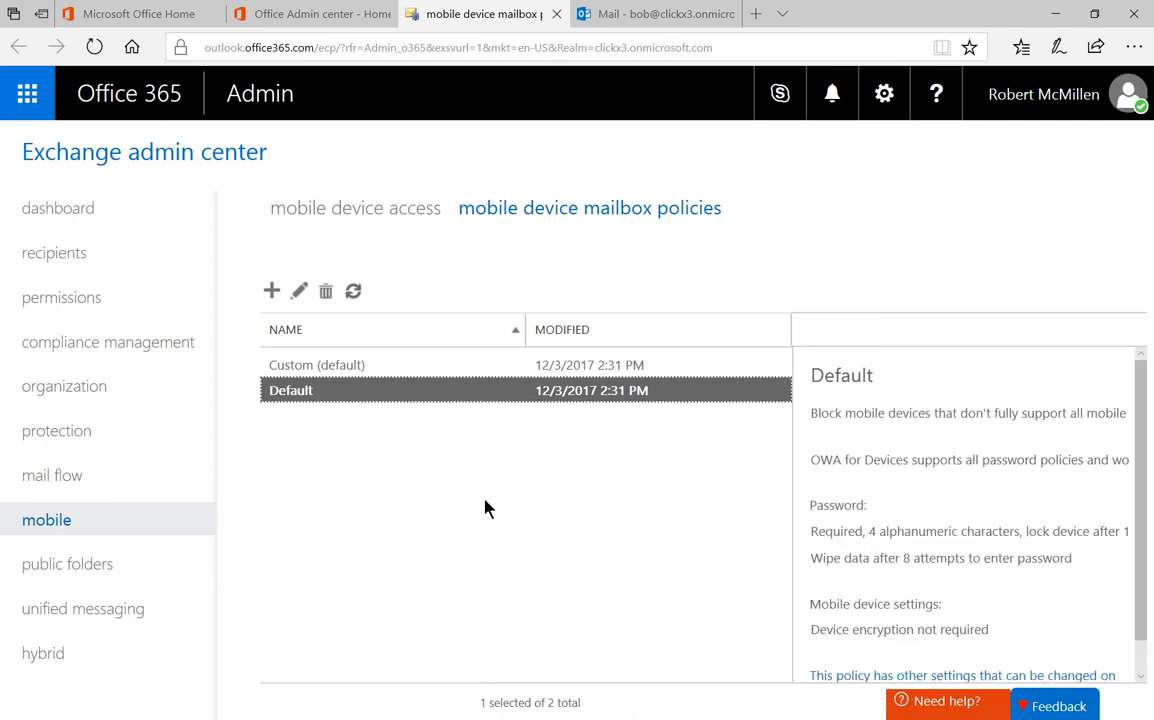
click(316, 364)
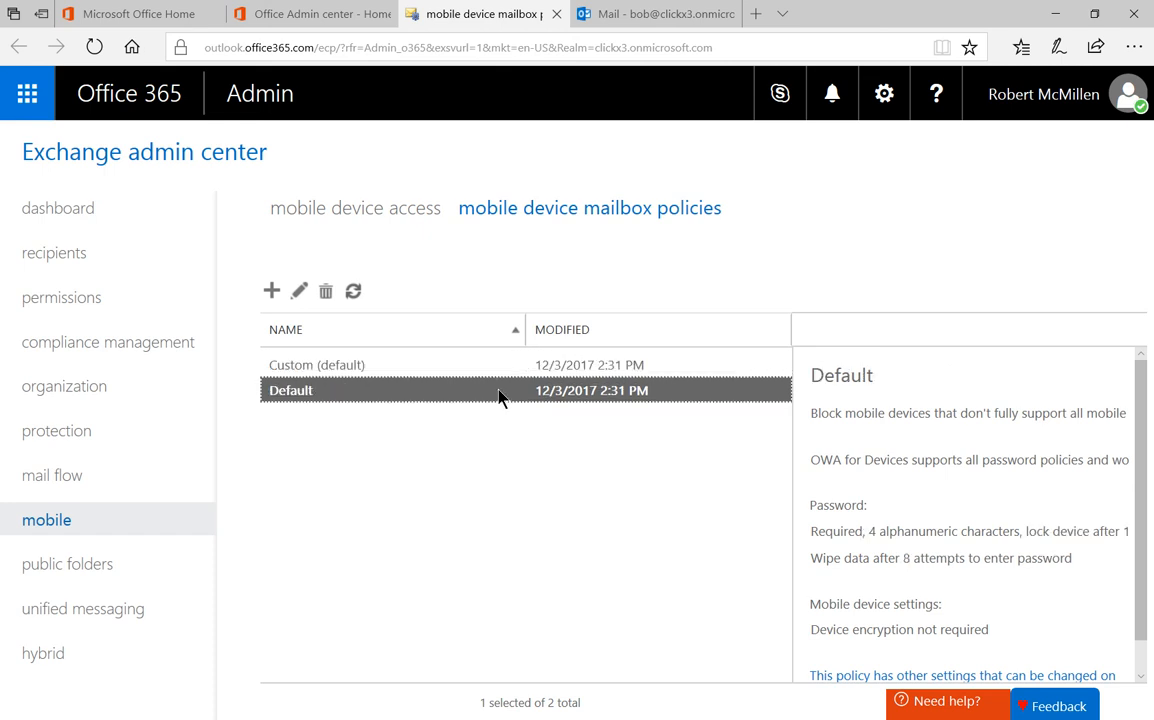
click(316, 364)
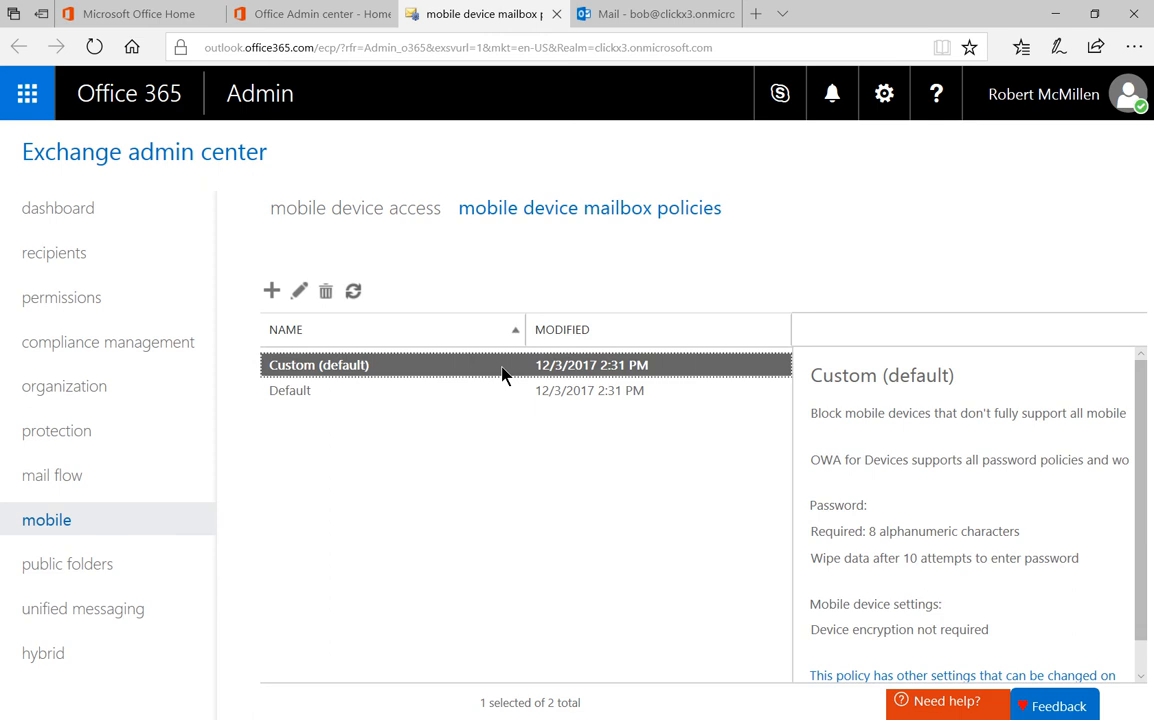
click(298, 290)
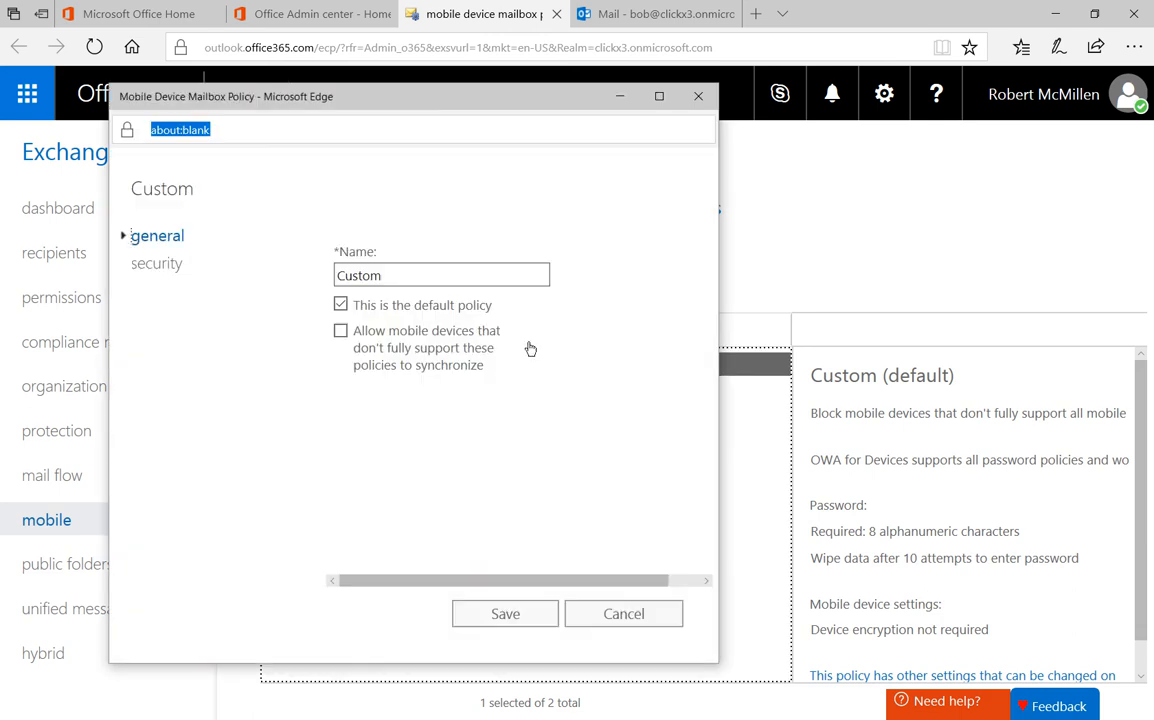
In the policy's security settings, check Require encryption on device
click(660, 96)
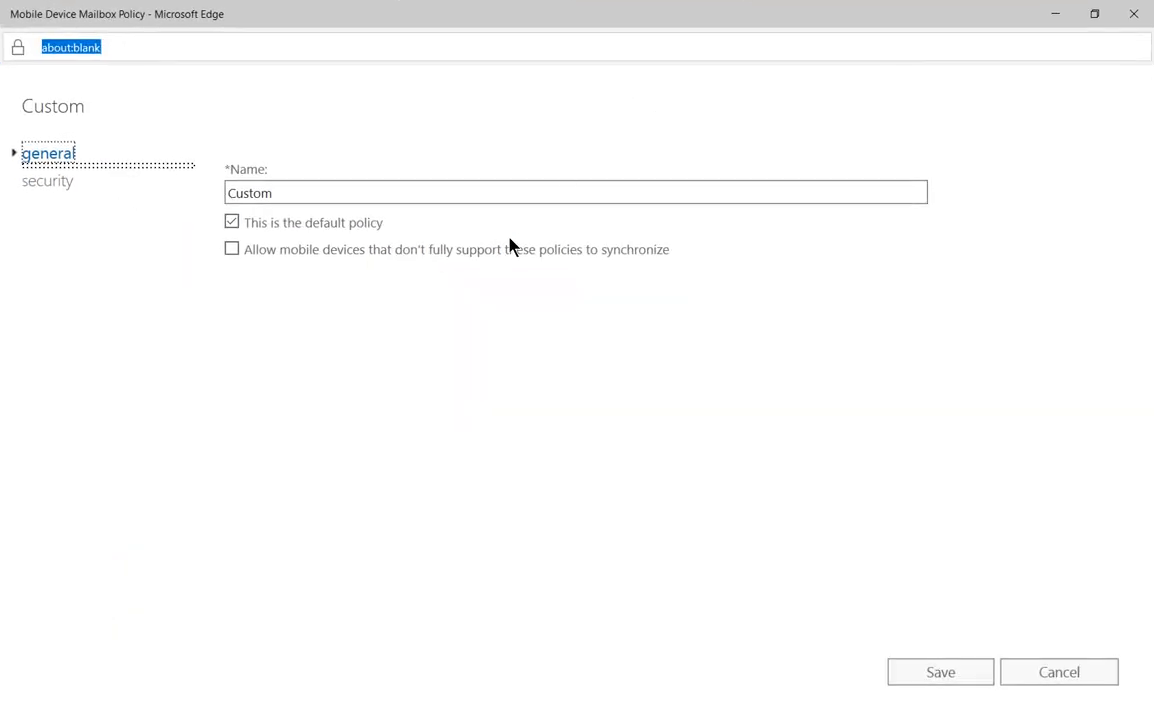
mouse_move(260, 240)
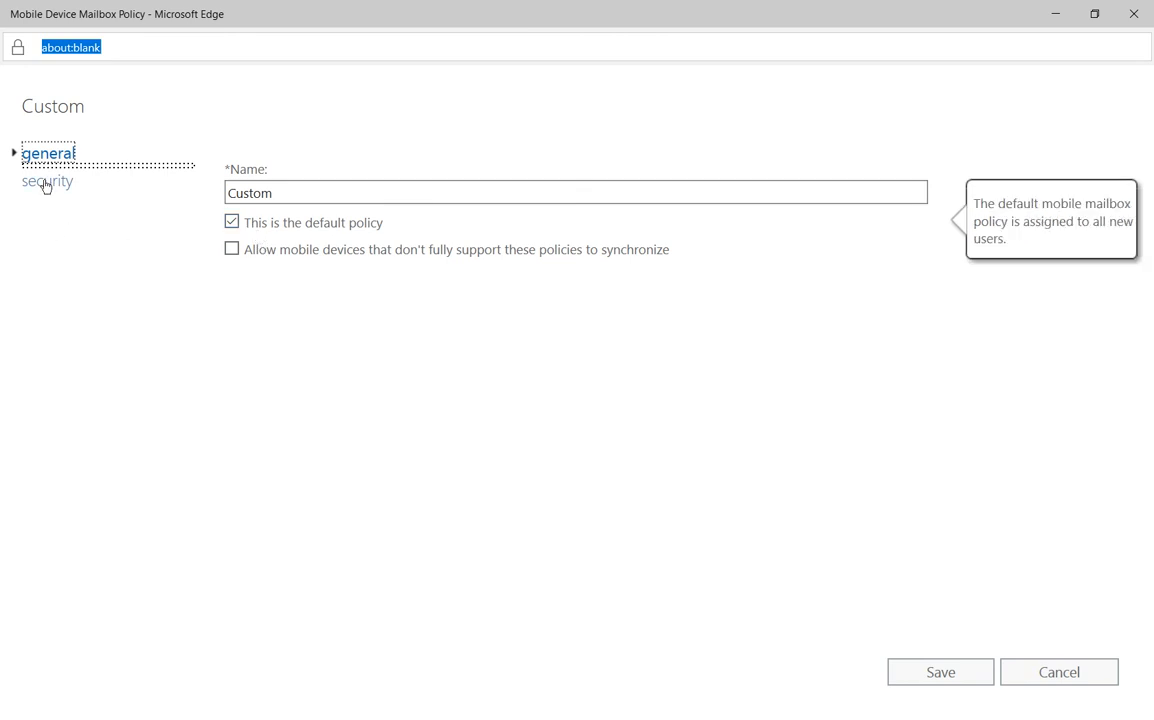
click(48, 180)
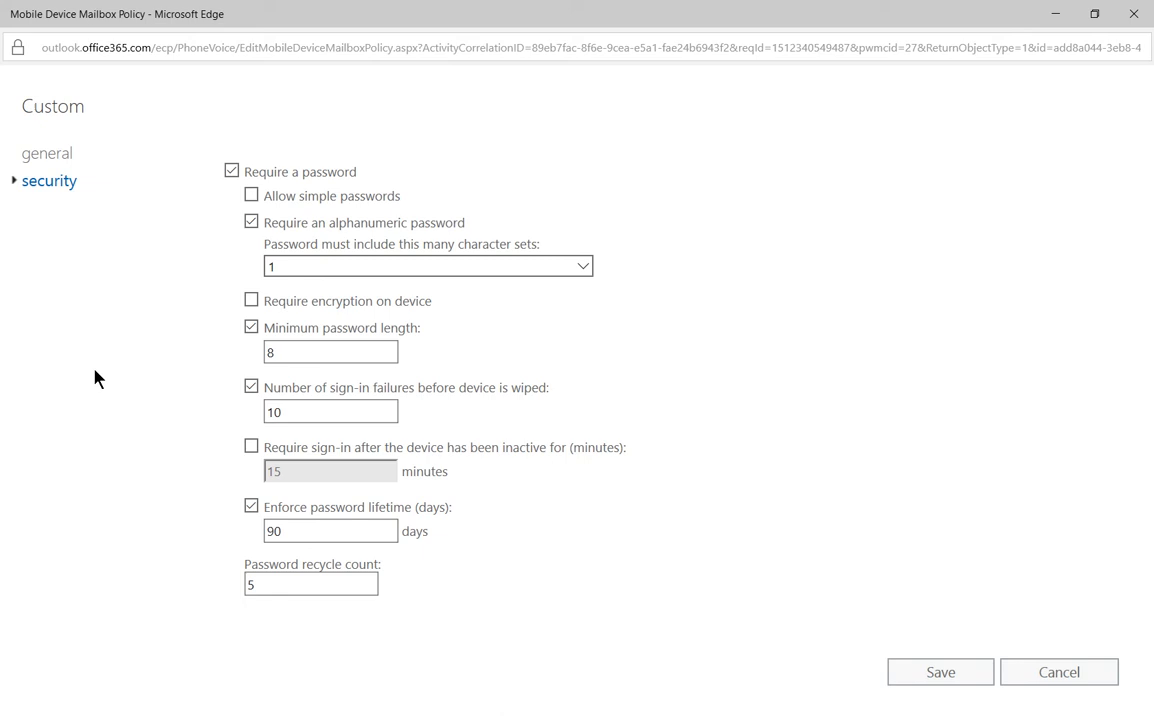
click(252, 300)
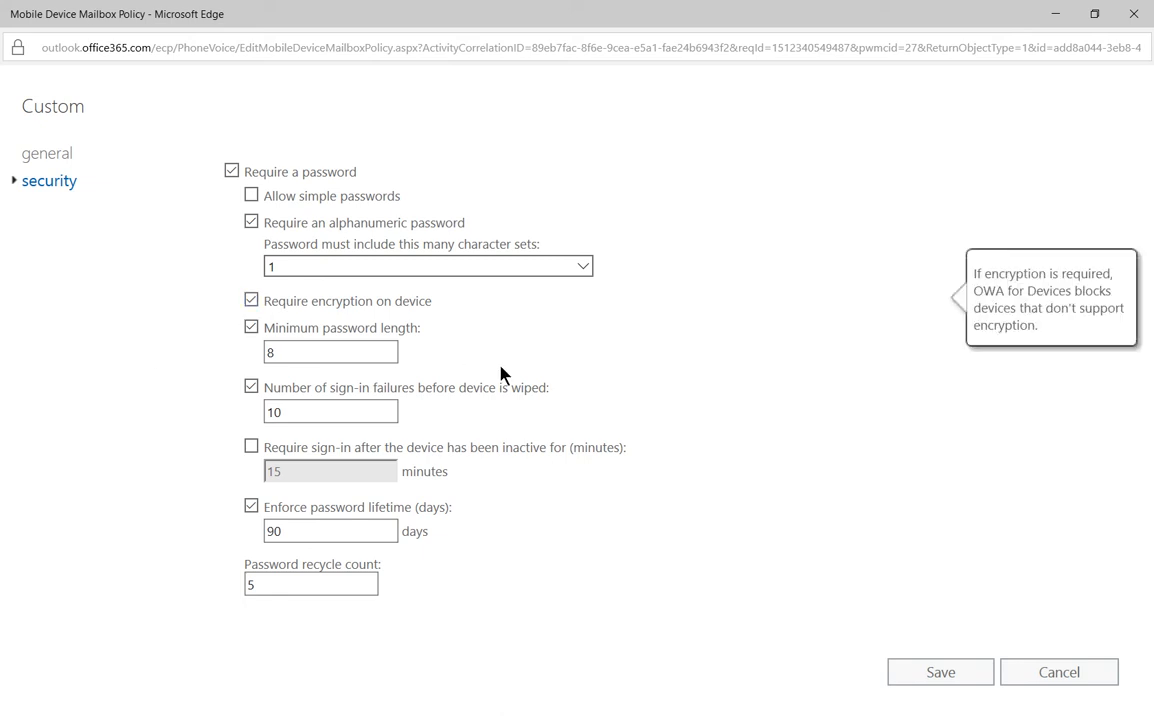